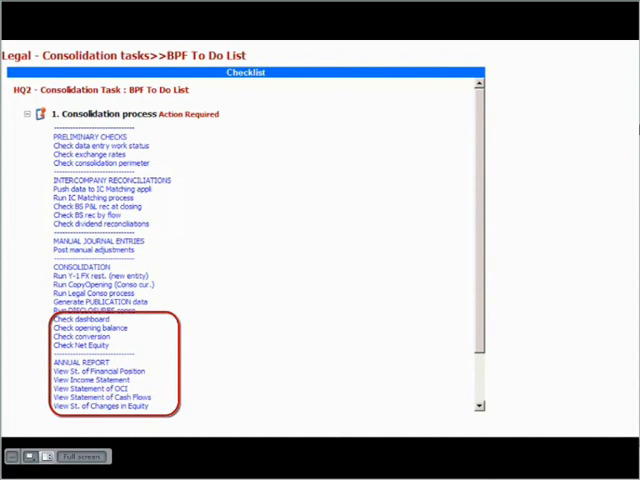
mouse_move(231, 398)
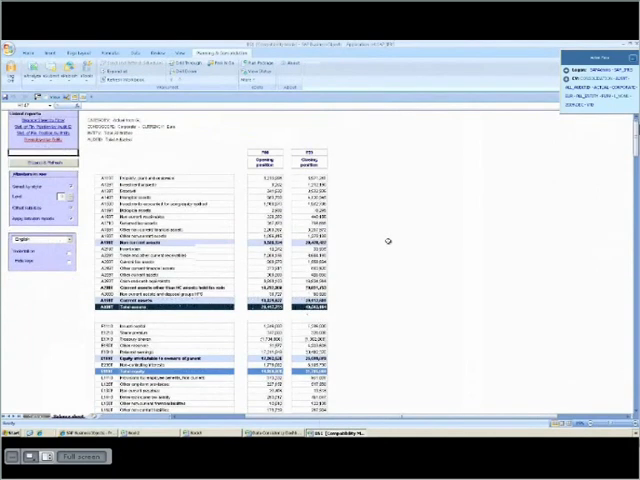
Step: Scroll the cash flow statement down to the Net Cash Variation and cash at end of period rows
scroll(down, 3)
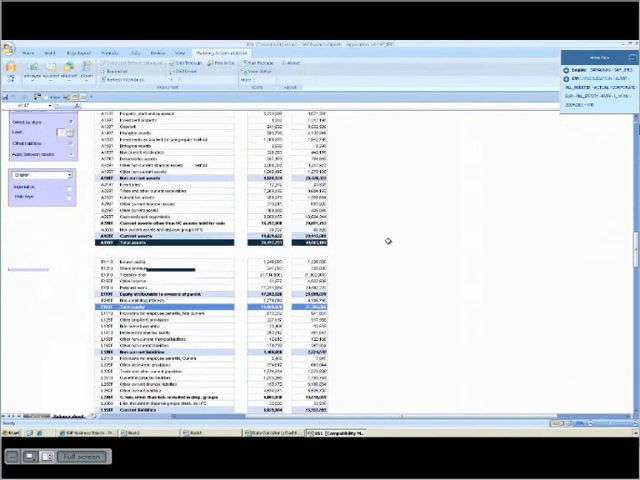
scroll(down, 3)
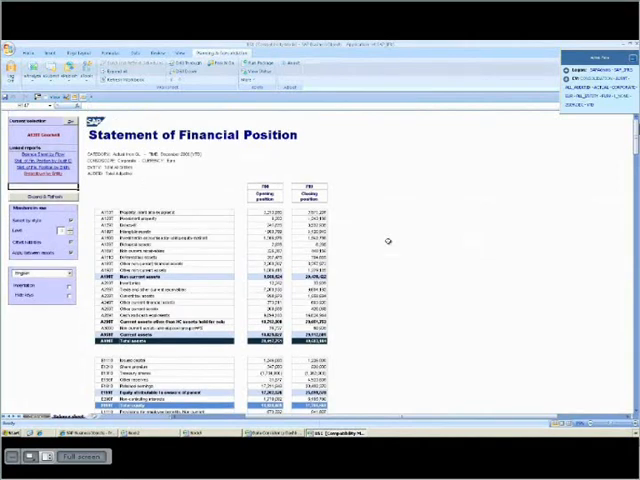
mouse_move(135, 185)
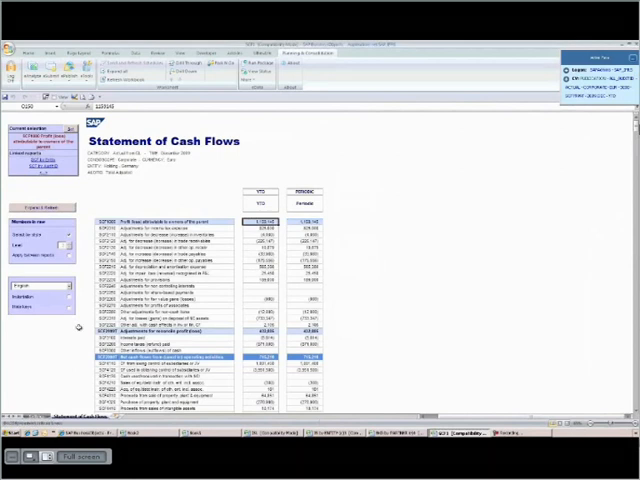
mouse_move(355, 278)
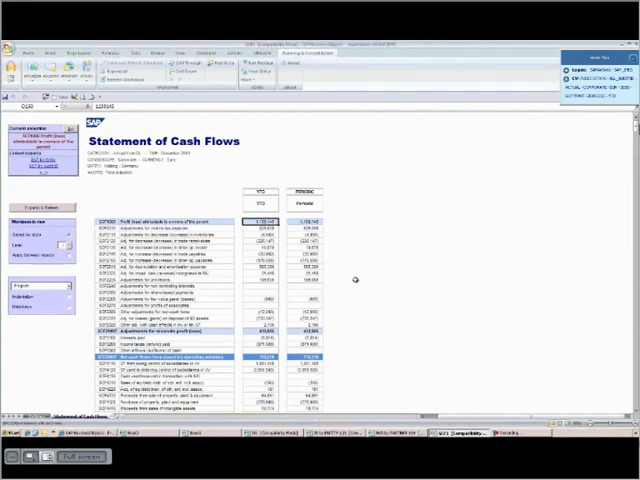
scroll(down, 3)
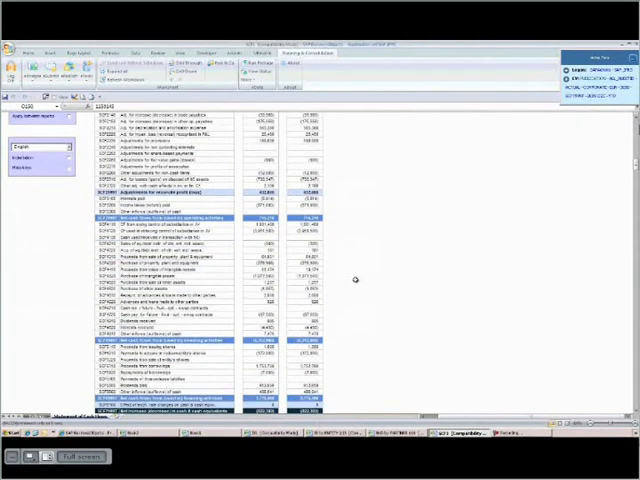
scroll(down, 3)
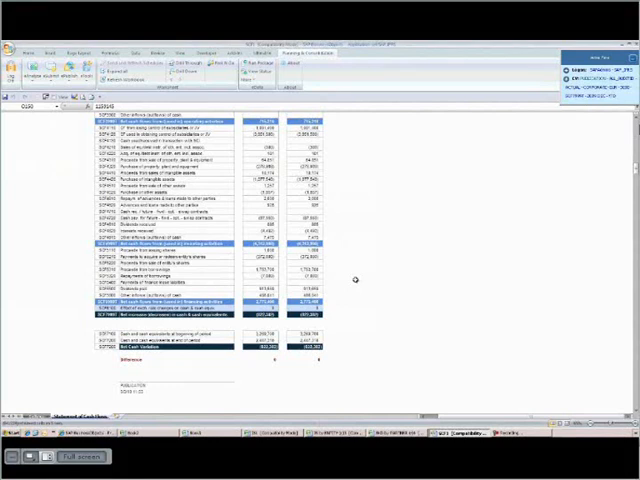
mouse_move(327, 239)
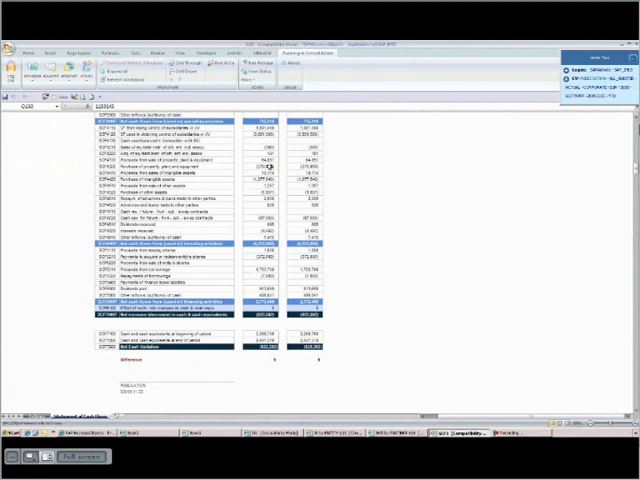
Step: Open the context menu on a YTD investing activities amount to reach its BPC drill-through options
right_click(270, 165)
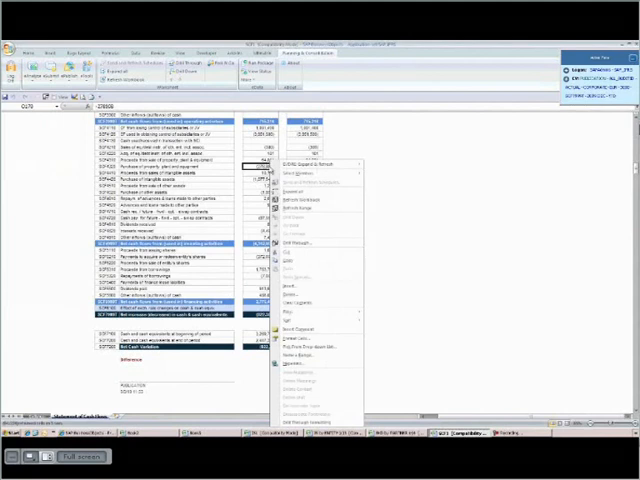
mouse_move(300, 167)
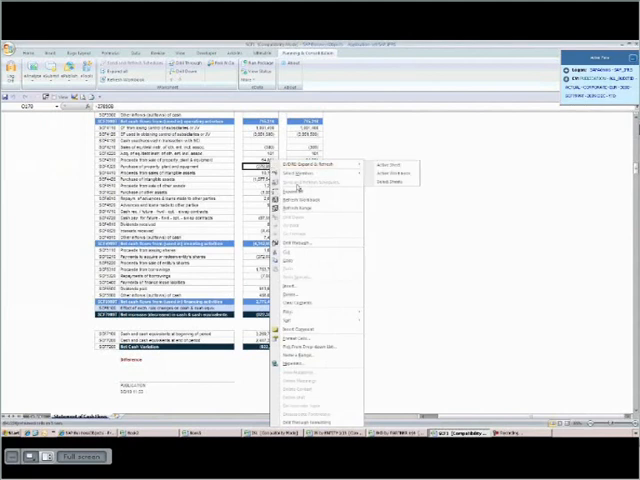